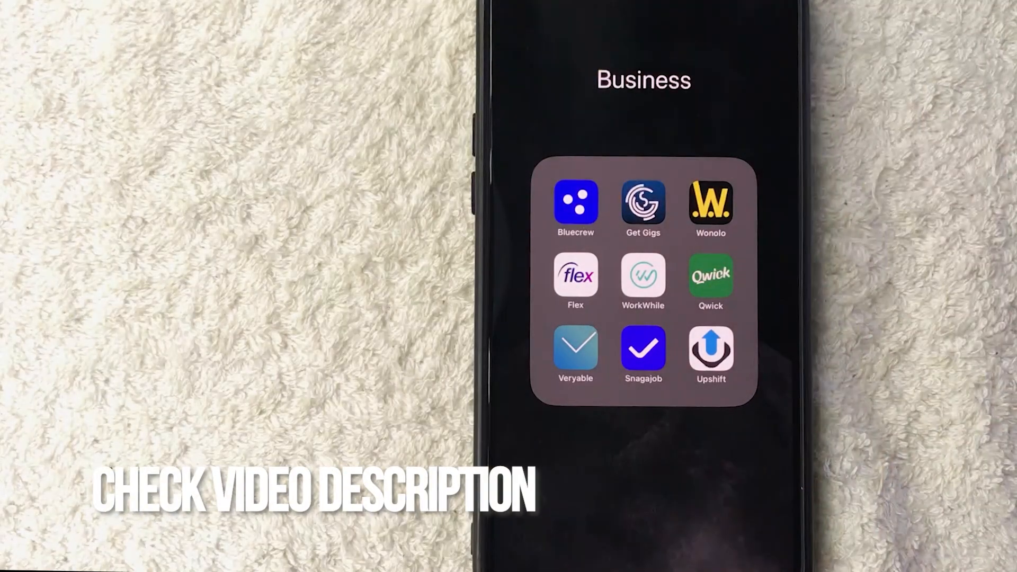
Launch the Bluecrew app from the Business folder on the Home Screen.
left_click(710, 275)
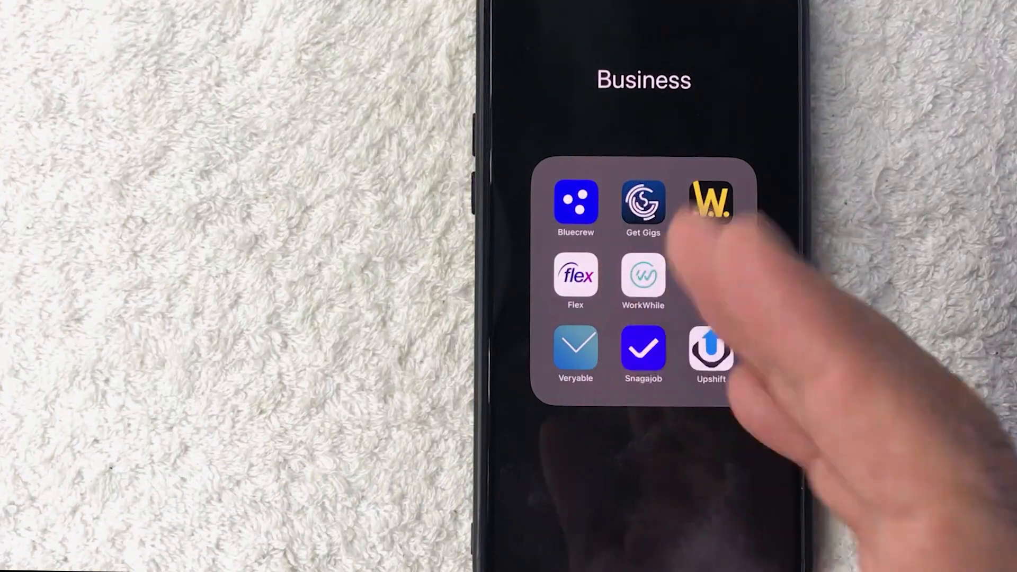
left_click(575, 204)
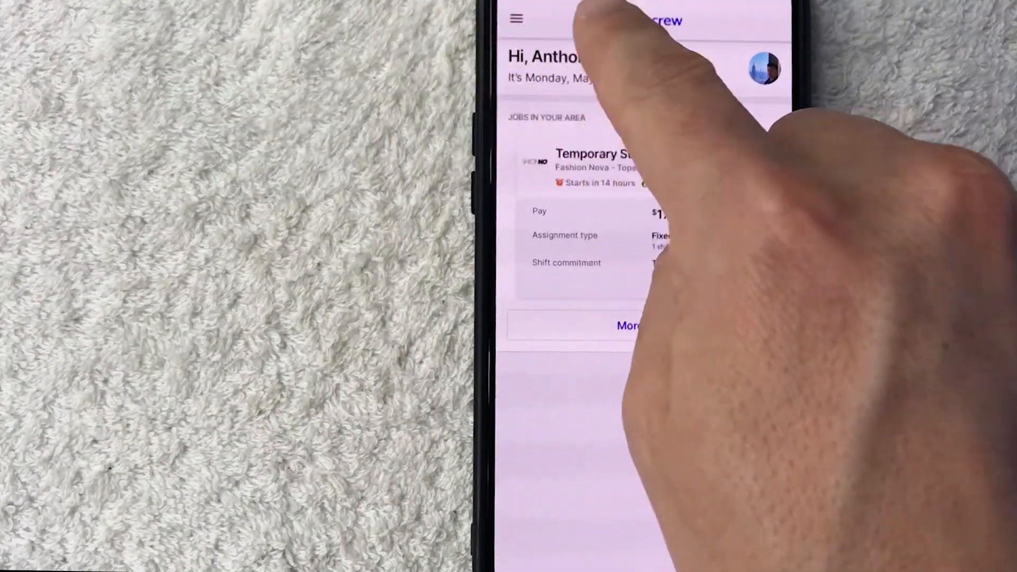
Reveal the side navigation menu from the dashboard's hamburger icon.
left_click(516, 18)
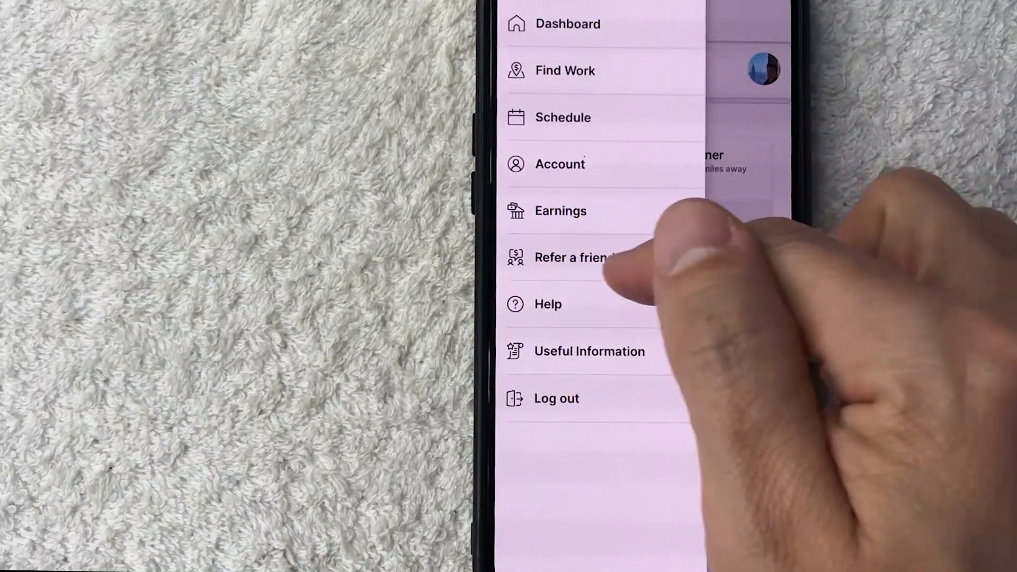
left_click(571, 257)
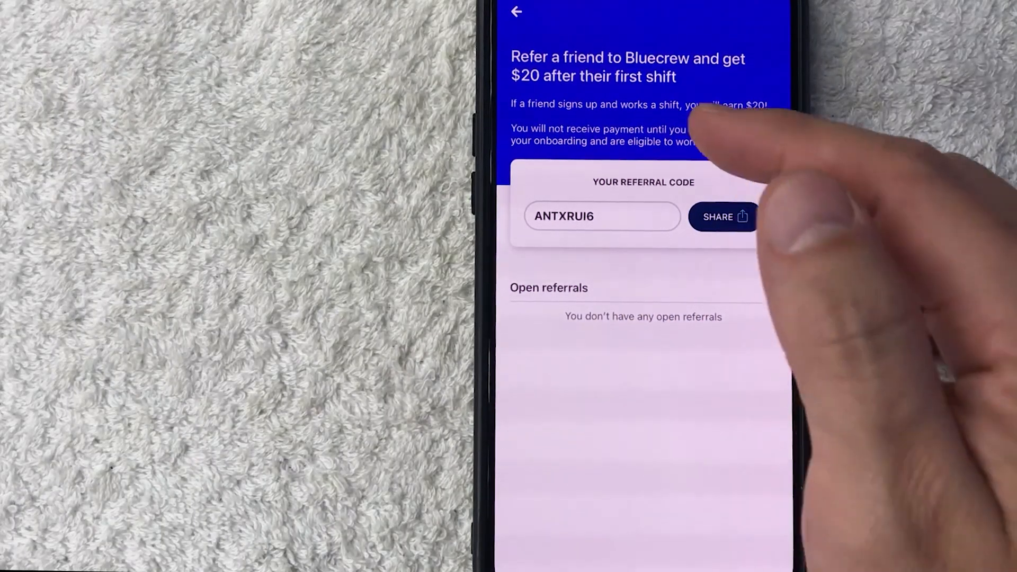
mouse_move(712, 129)
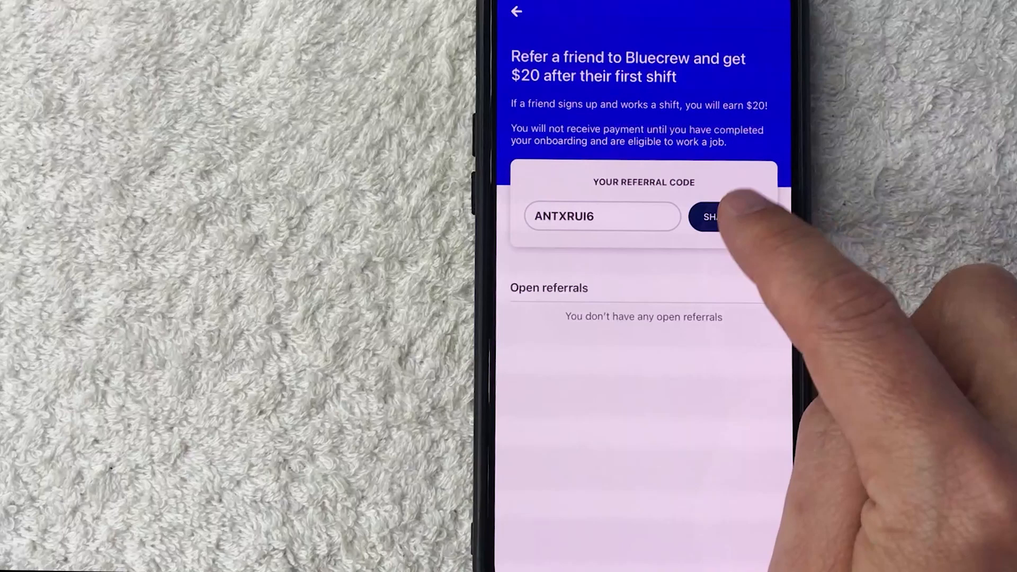
left_click(717, 216)
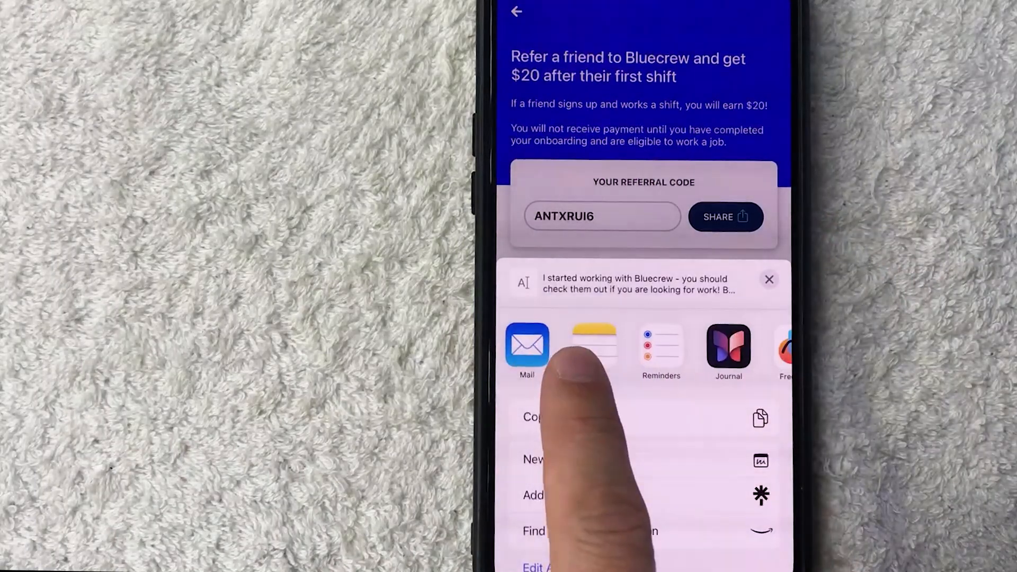